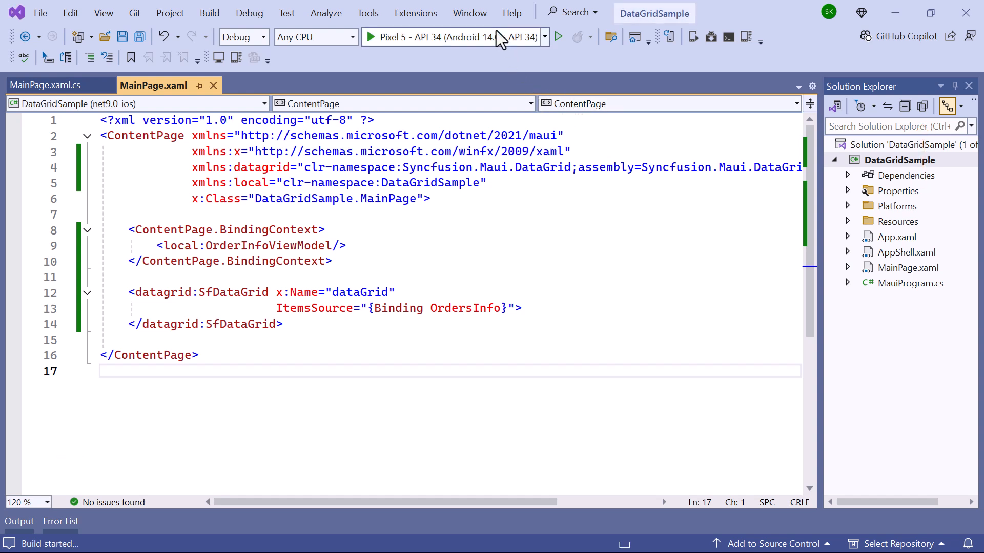
Build and deploy DataGridSample to the Pixel 5 - API 34 emulator showing the ungrouped order grid
click(558, 37)
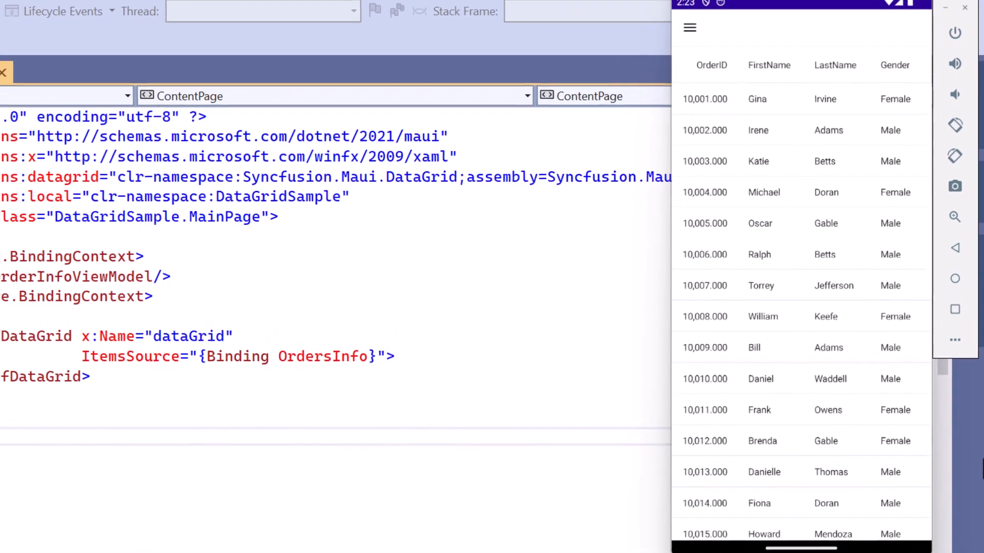
scroll(right, 3)
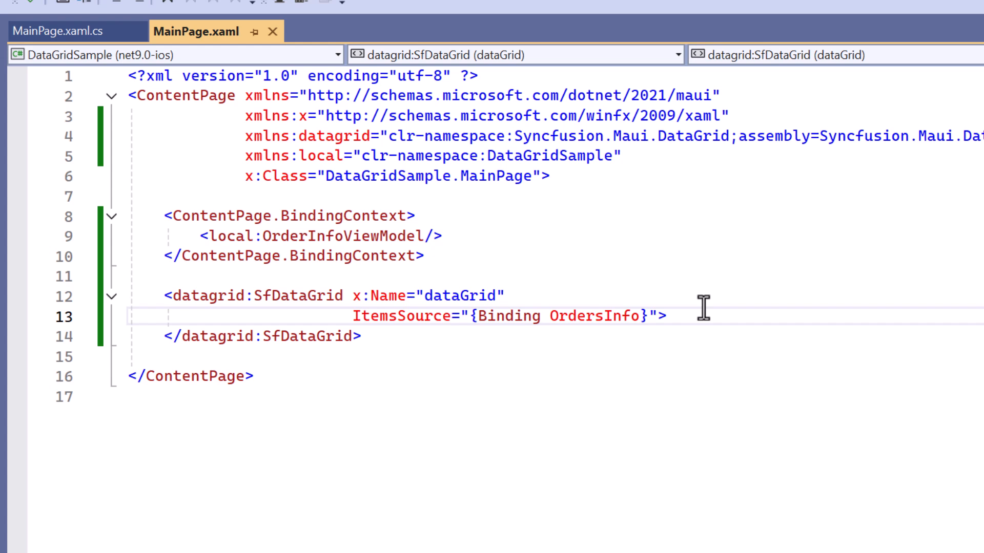
Add GroupColumnDescriptions with a Country GroupColumnDescription to SfDataGrid and run the app
text(<da)
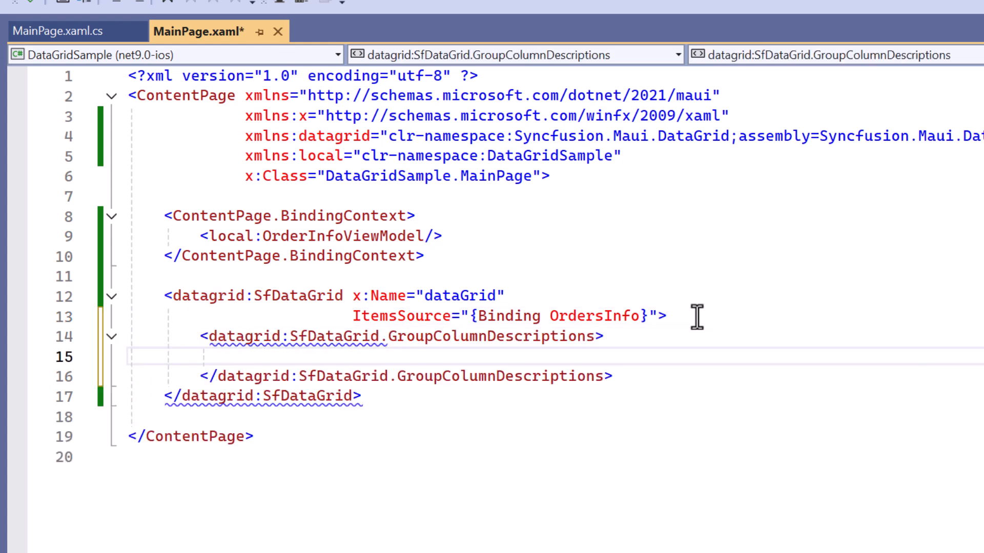
text(<da)
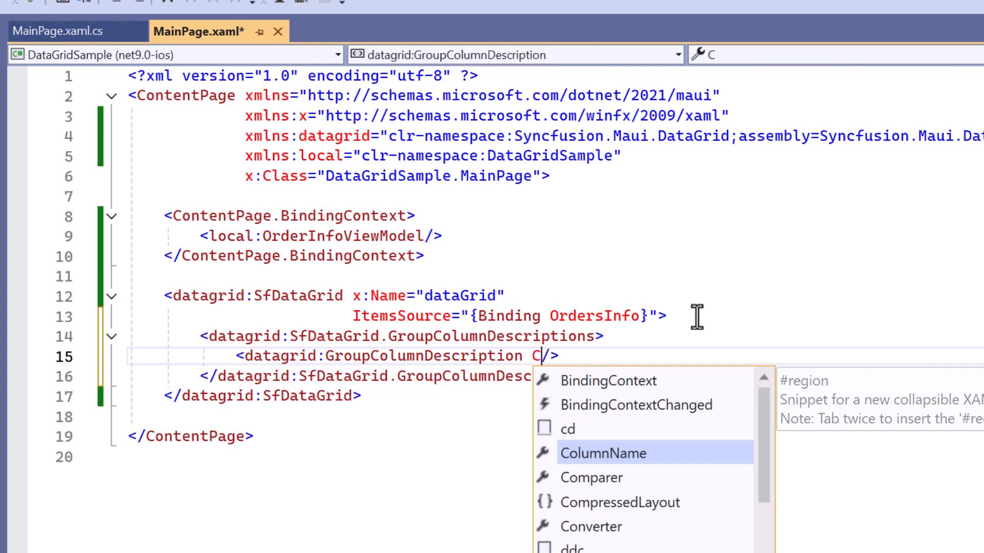
text(ColumnName="Country)
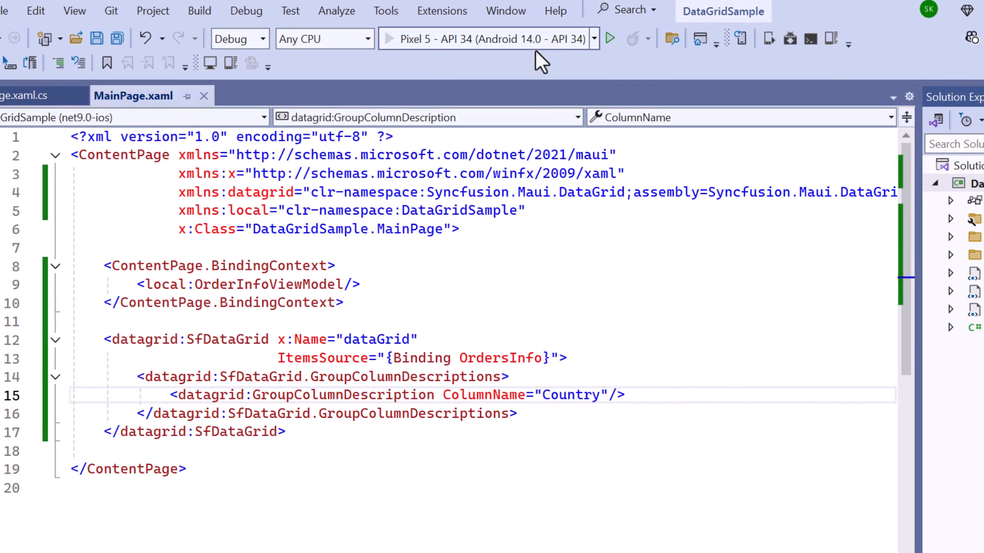
click(609, 38)
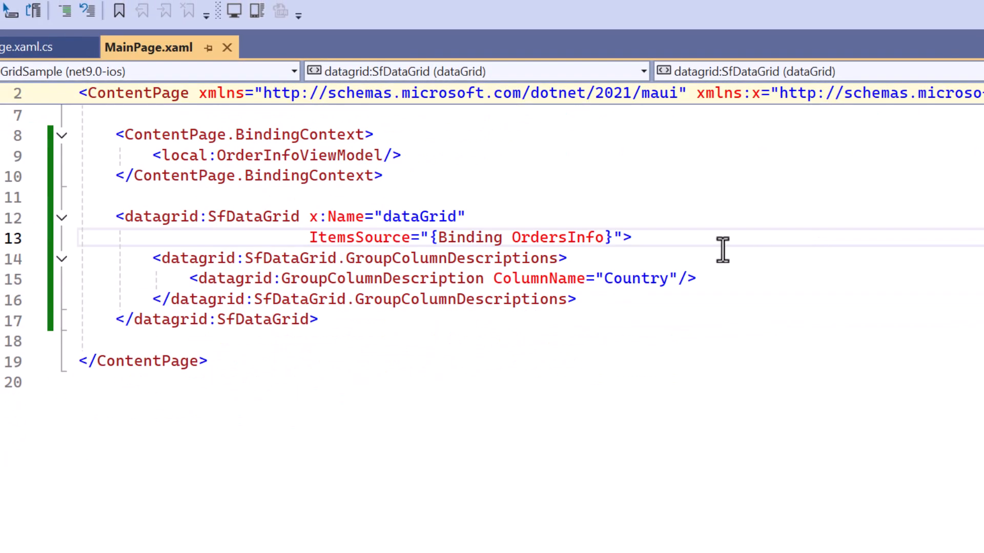
Set GroupingMode to Multiple, add a second City GroupColumnDescription, and run the app
text(GroupingMode="">)
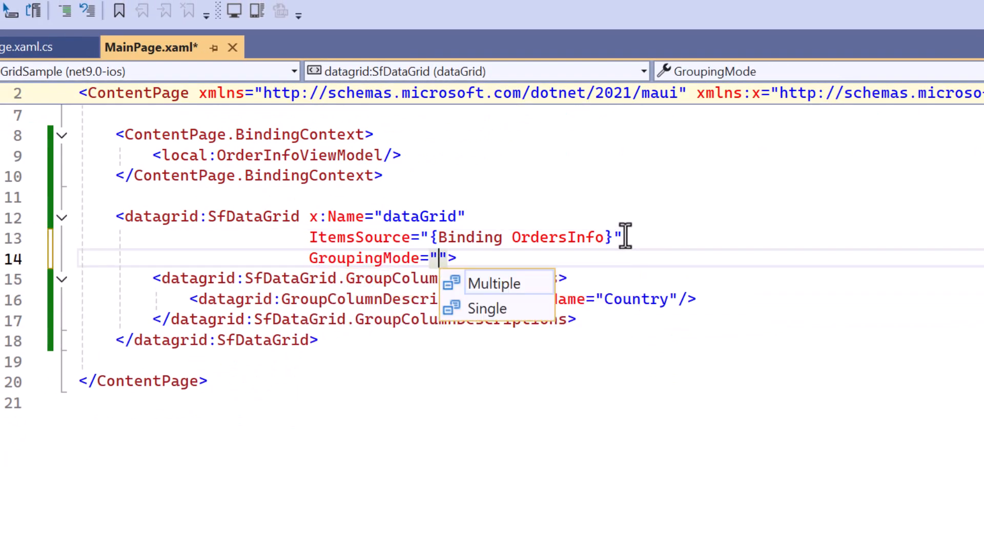
click(495, 284)
text(<datagrid:GroupColumnDescription)
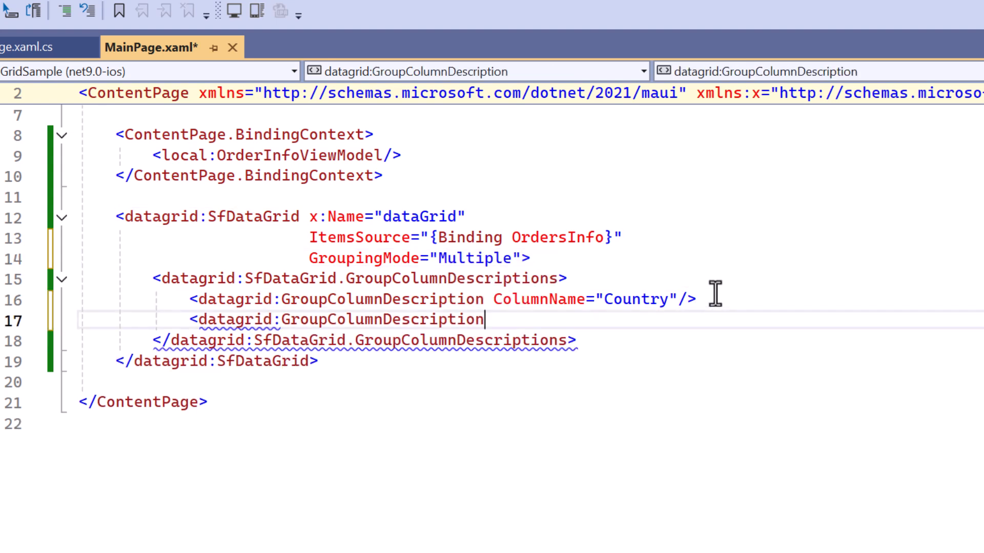
text(/>)
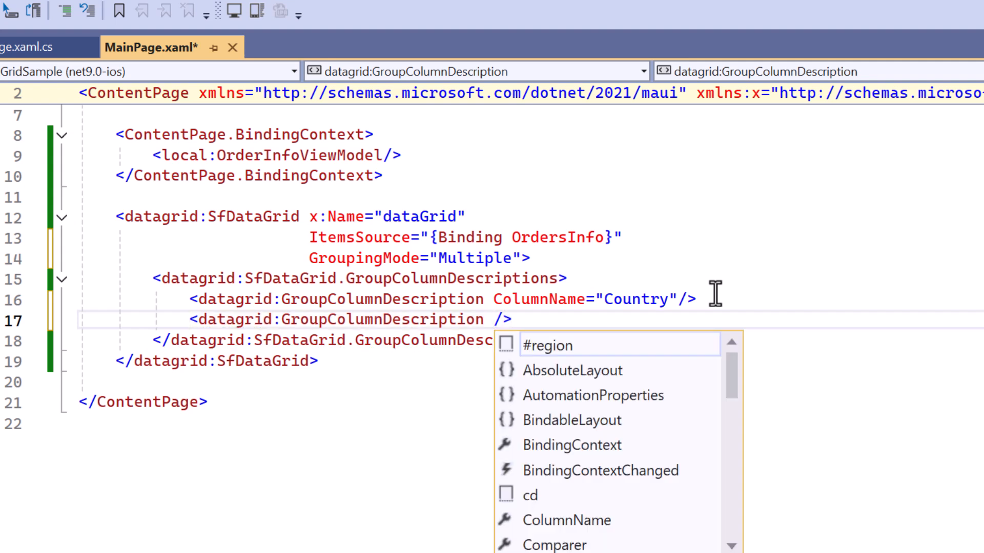
text(ColumnName="City")
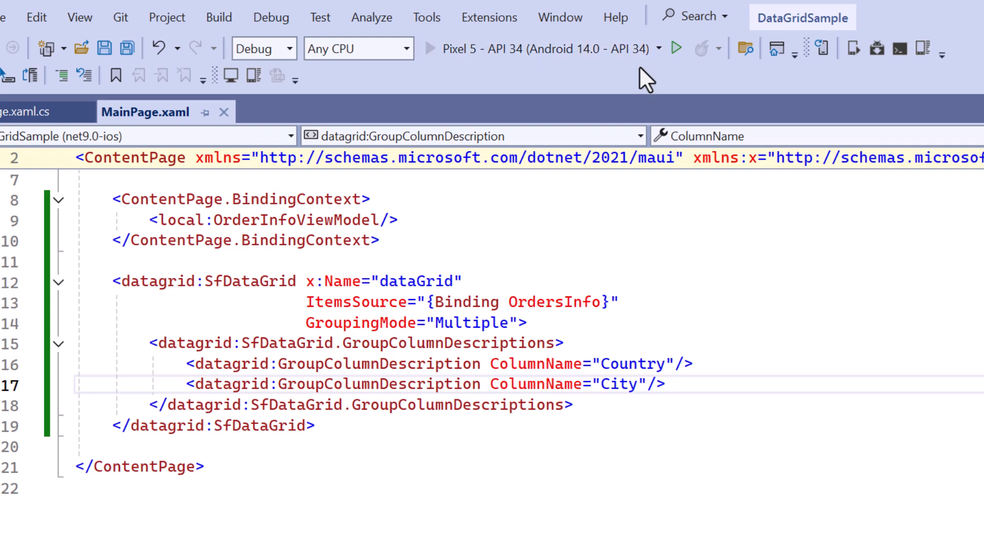
click(676, 49)
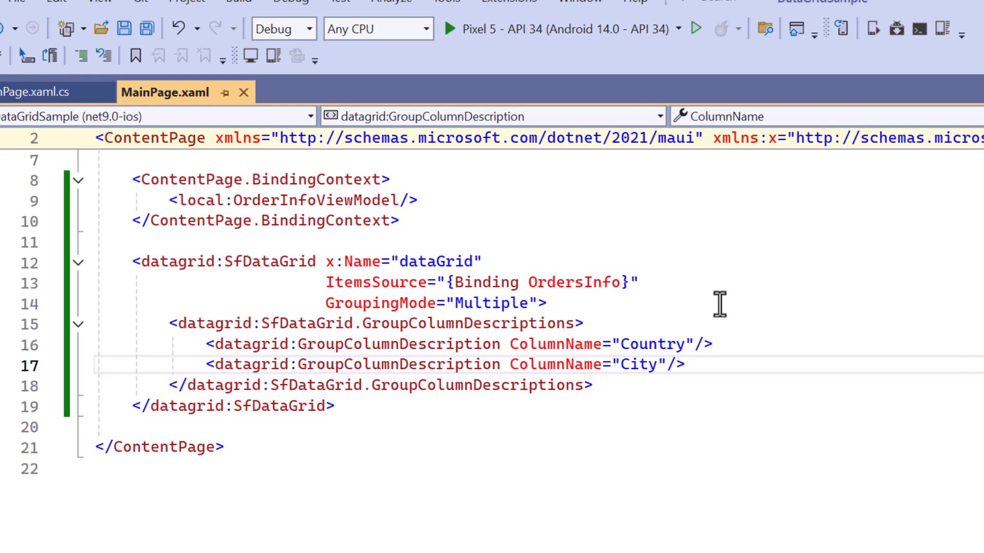
Set AllowGroupExpandCollapse to True, launch the app, and collapse the Argentina country group
text(Al>)
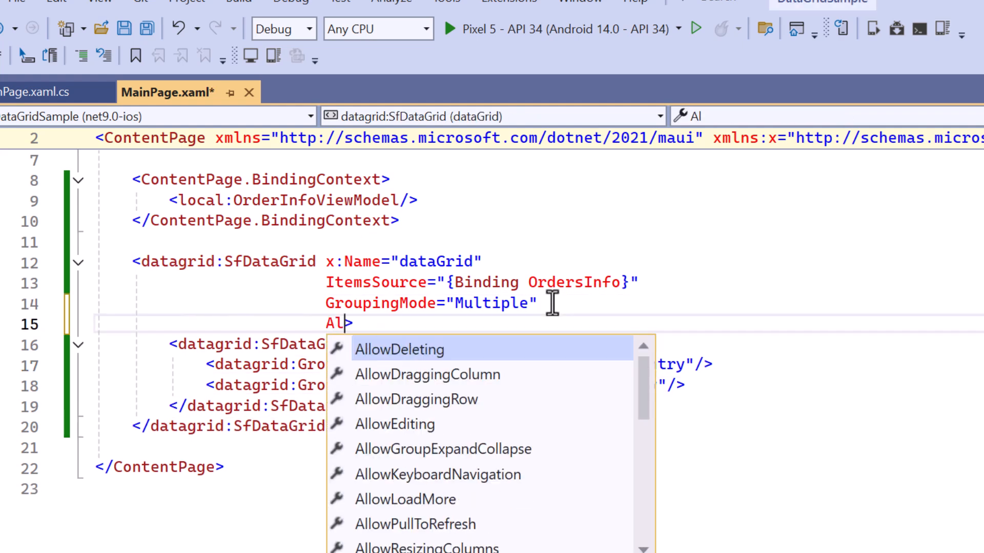
text(lowGroupExpandCollapse="True)
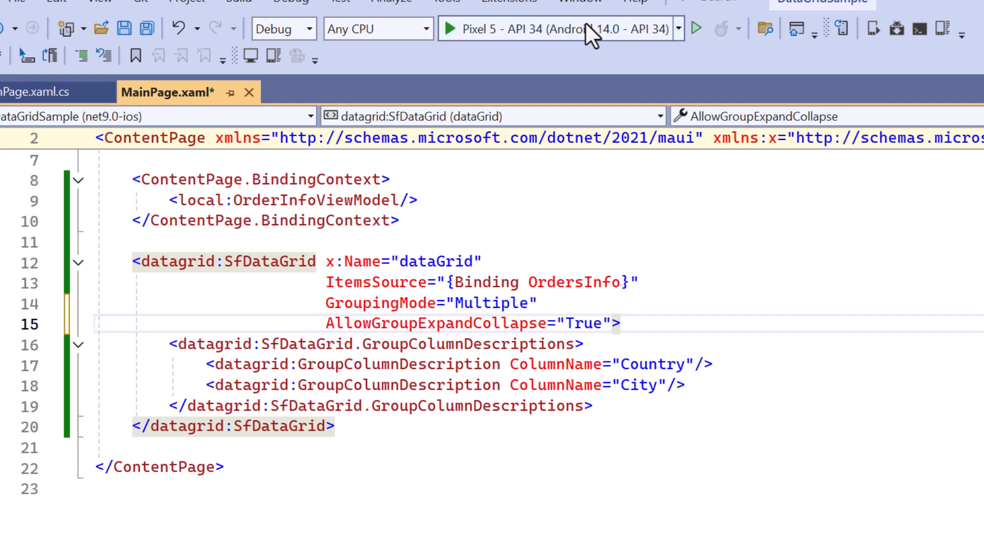
key(ctrl+s)
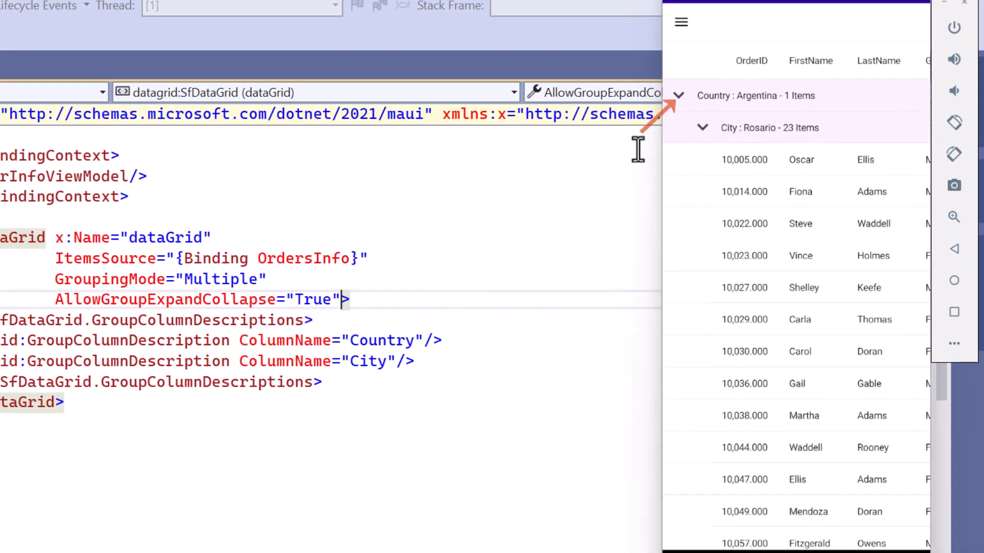
click(702, 127)
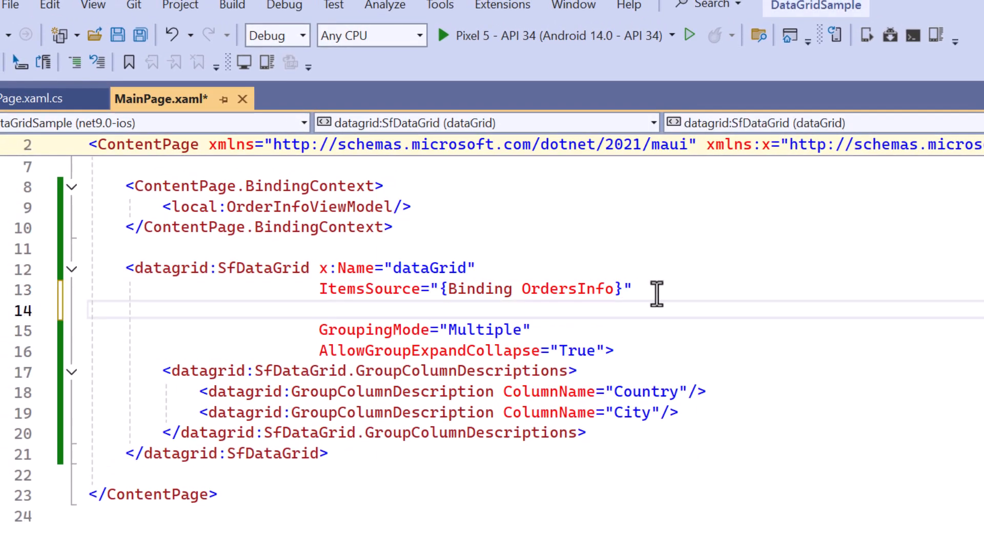
Add IndentColumnWidth="60" to the SfDataGrid element
text(IndentColumnWidth="")
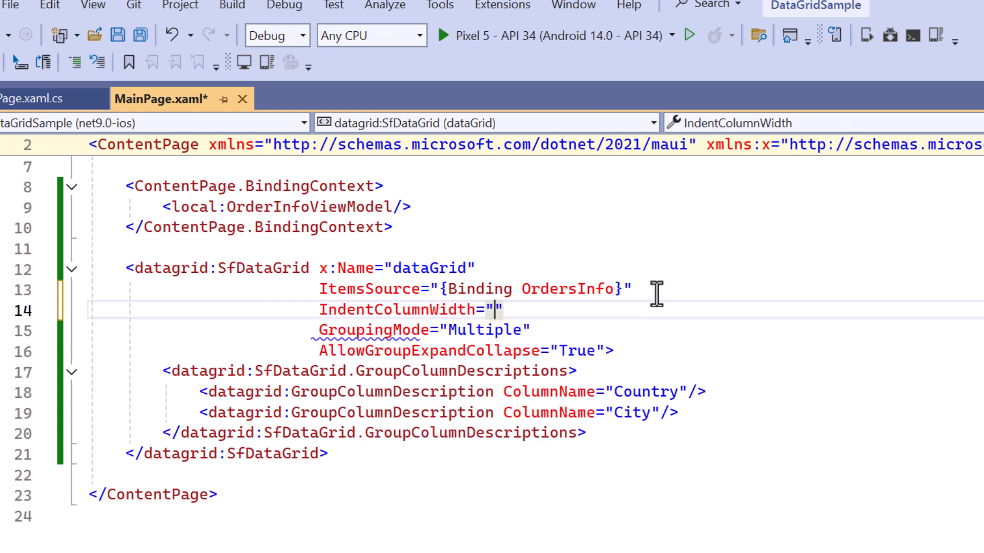
text(60)
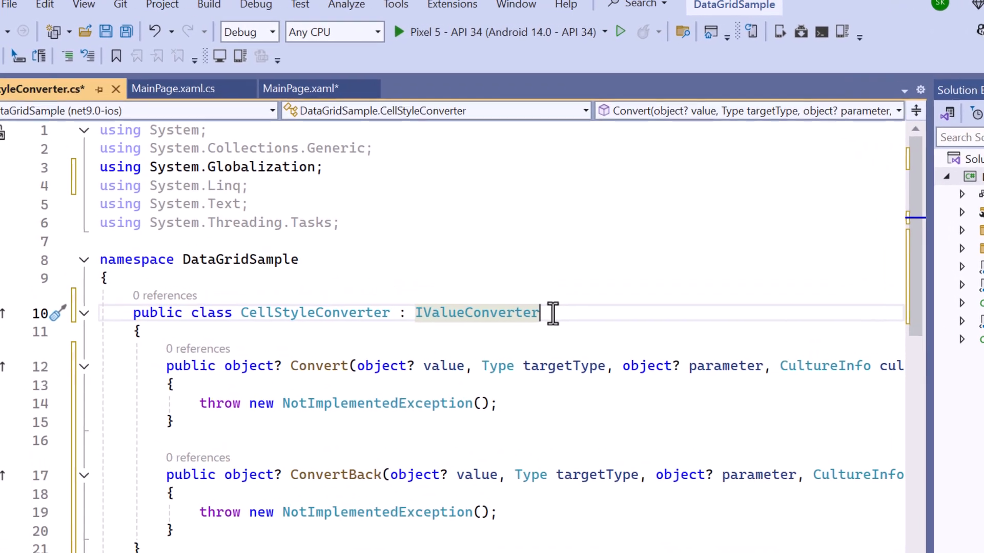
Read the row type from the DataGridIndentCell's DataGridRow in Convert
scroll(down, 3)
text(var rowType = value as)
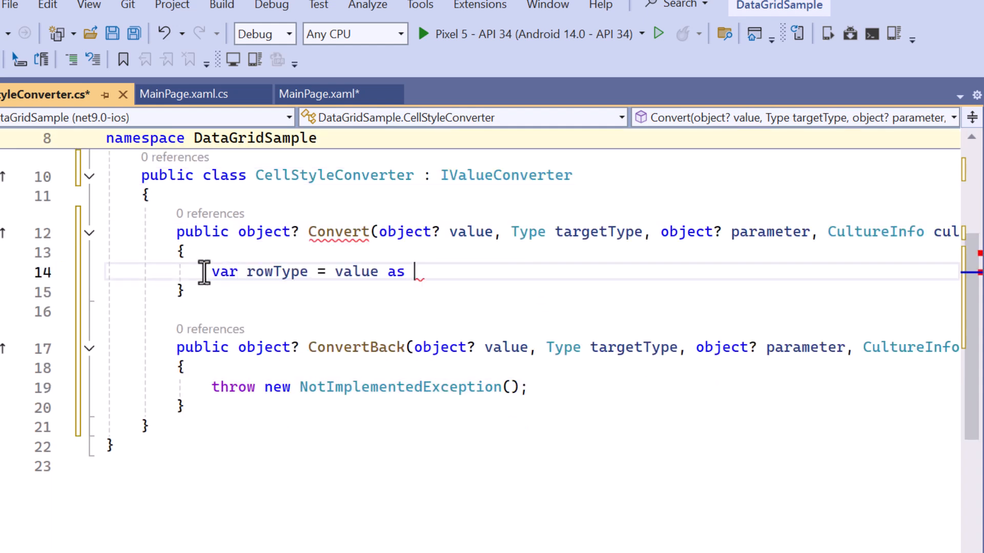
text(DataGridIndentCell)
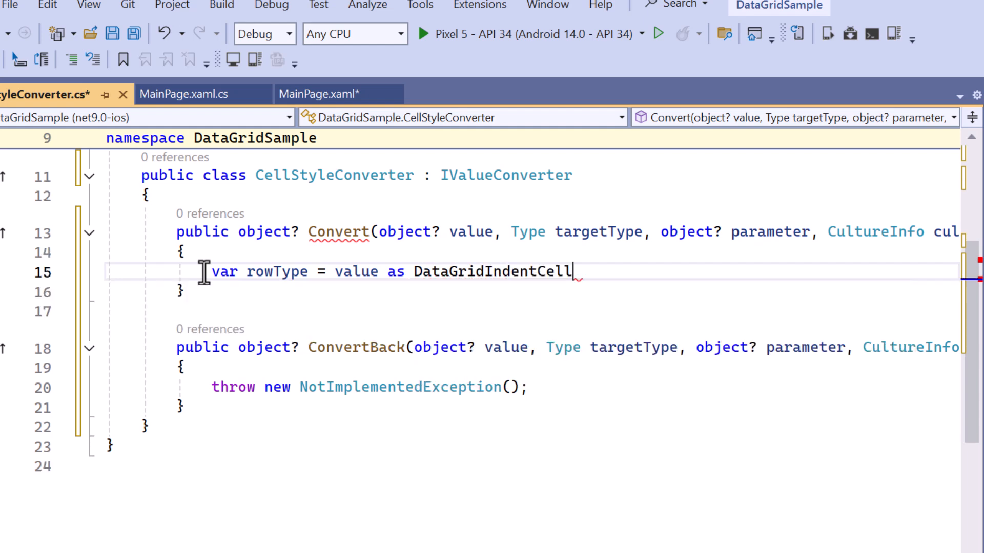
text(((value as DataGridIndentCell)?.Parent as D)
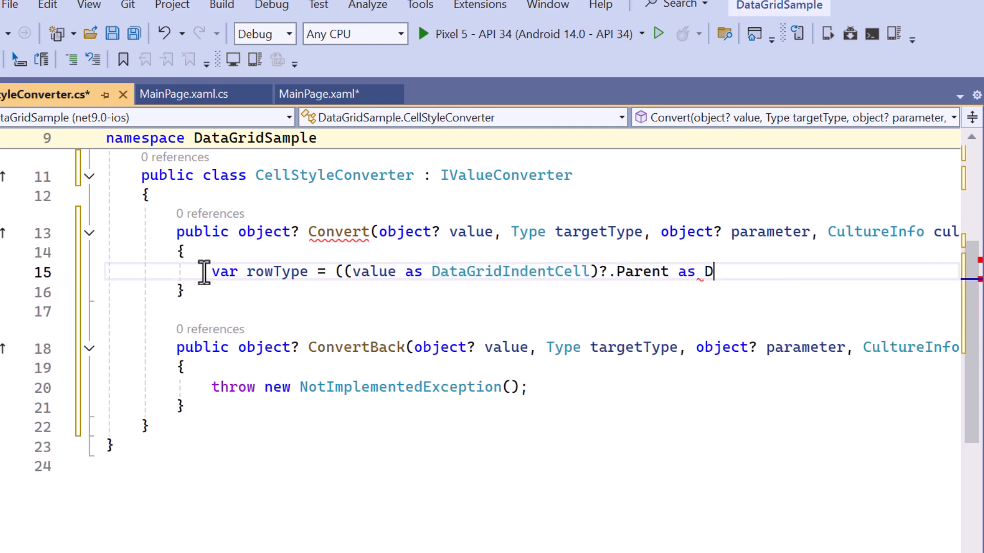
text(ataGridRow)
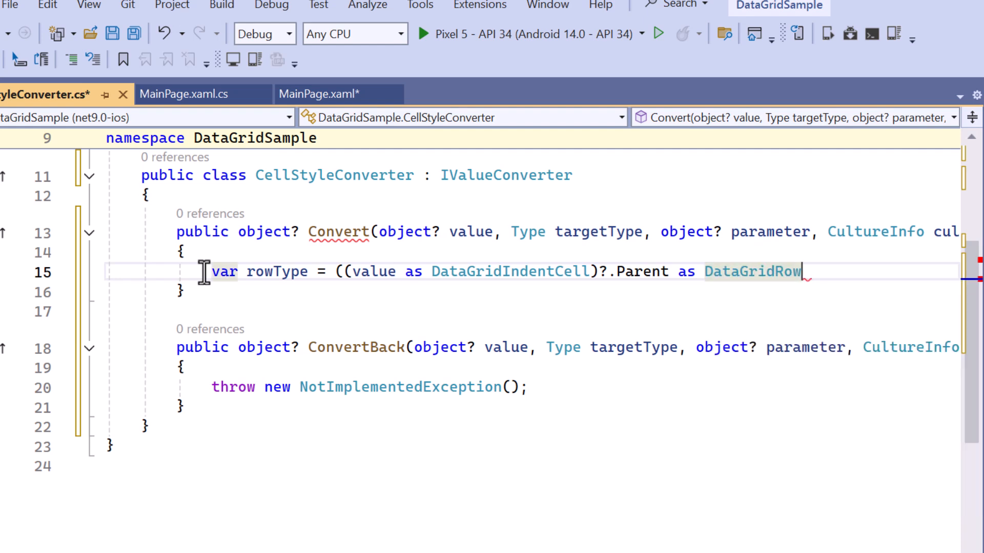
text(?.Data)
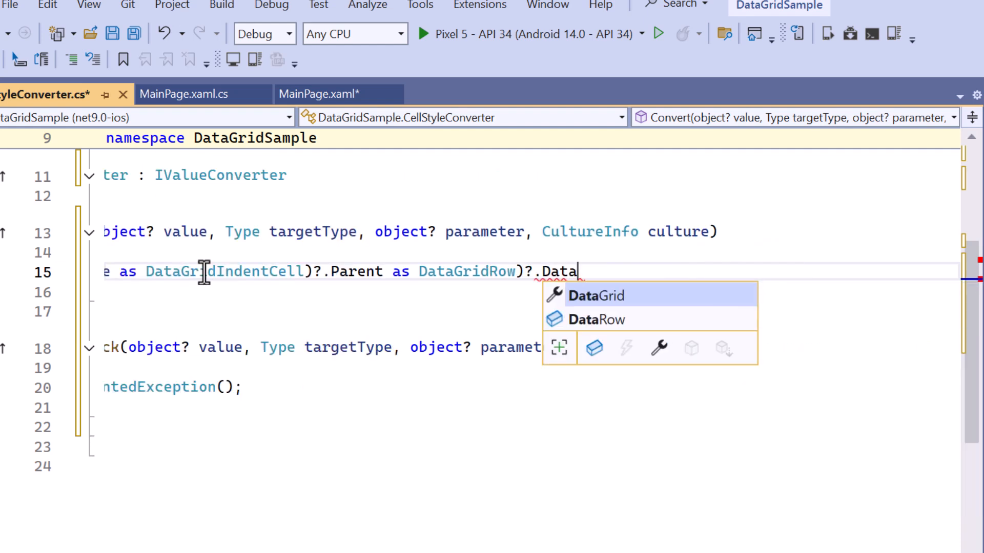
text(Row?.RowTyp)
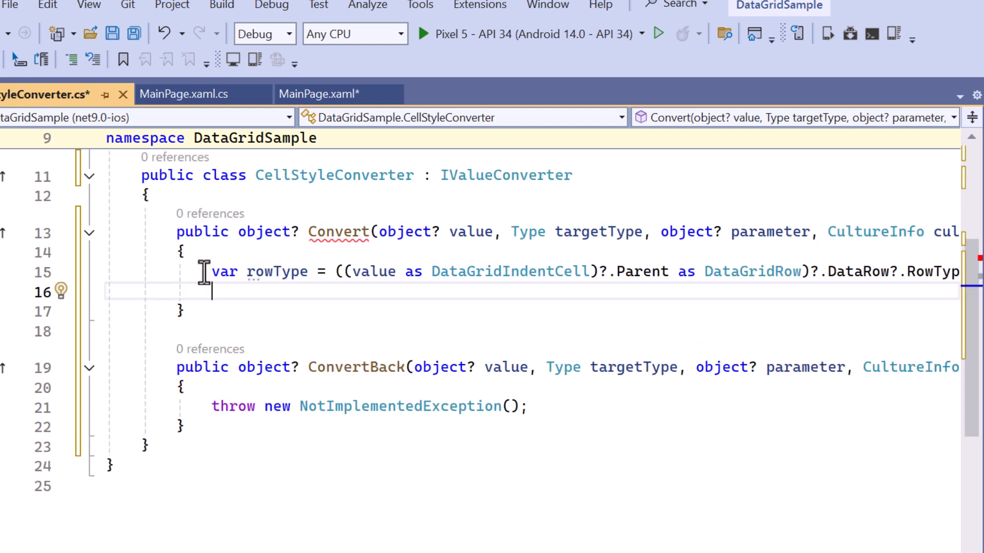
Return Coral for HeaderRow, SteelBlue for caption rows, PowderBlue otherwise; ConvertBack returns null
text(if(rowType == "HeaderRow"))
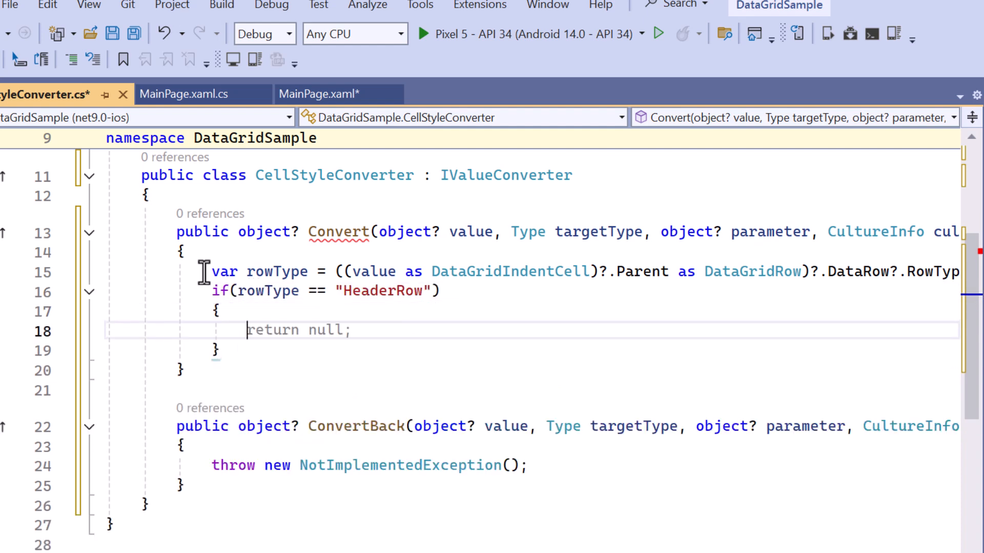
text(Colors.Coral;)
text(else if(rowType == "CaptionCoveredRow)
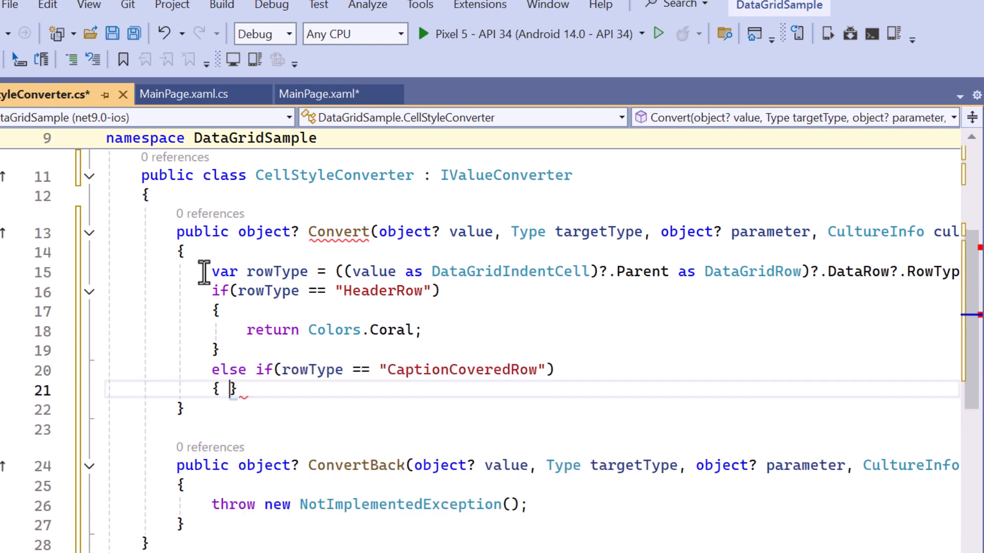
text(return Colors.SteelBlue;)
text(return Colors.PowderBlue;)
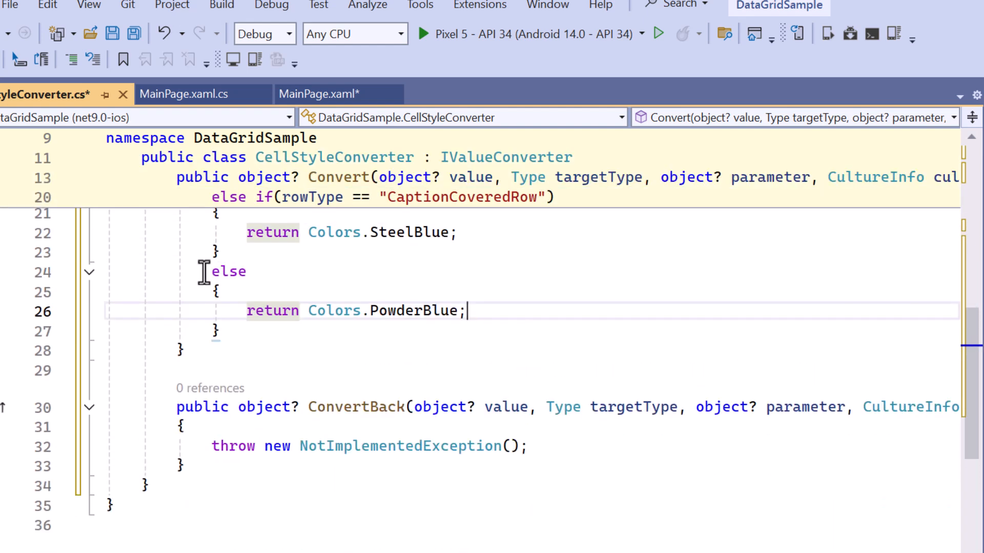
mouse_move(198, 446)
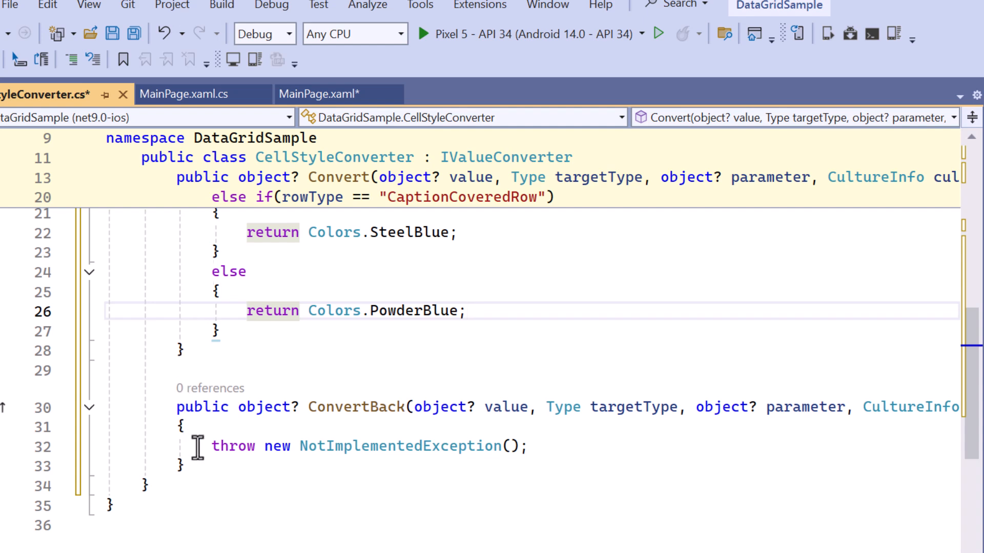
text(r)
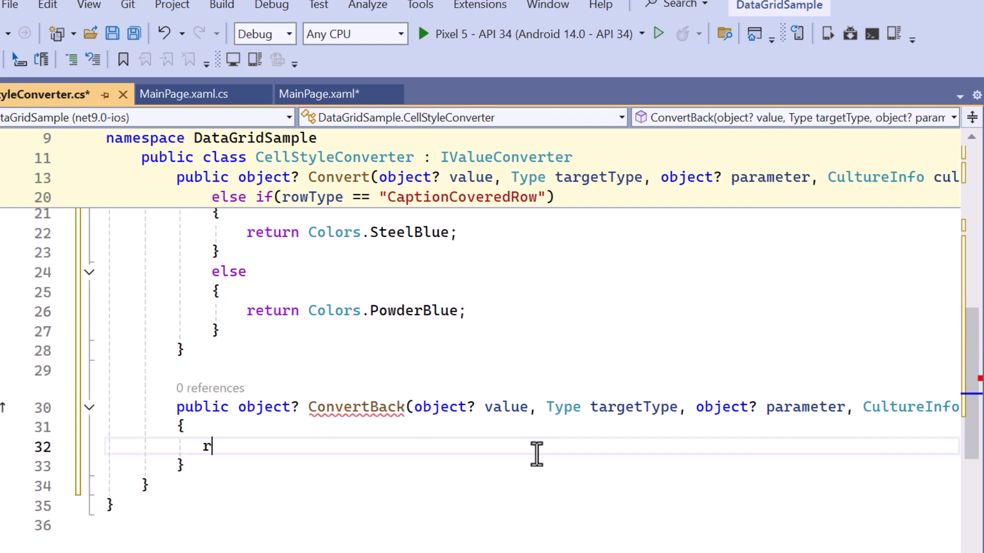
text(eturn null;)
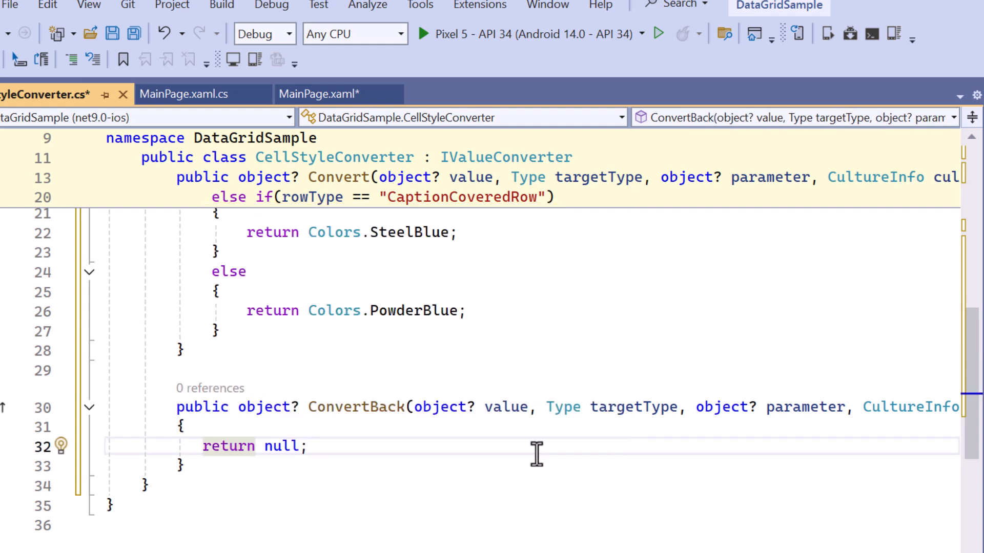
Register local:CellStyleConverter with x:Key cellStyleConverter in MainPage.xaml's ResourceDictionary
click(314, 95)
text(<)
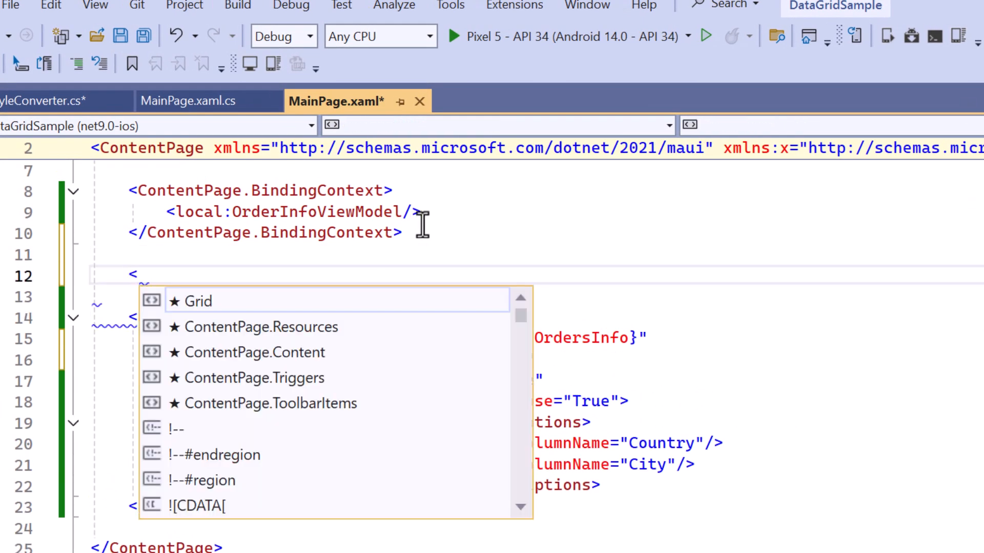
double_click(255, 326)
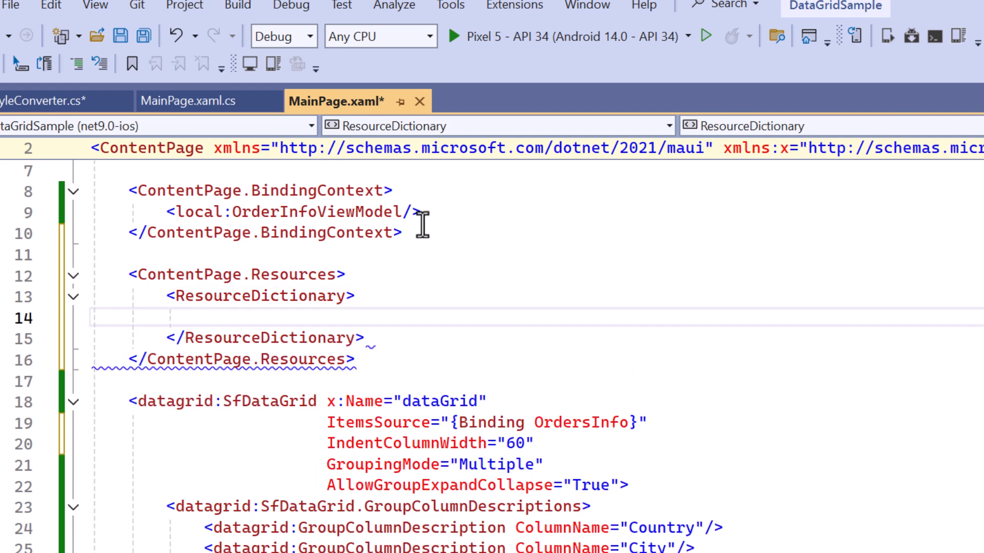
text(local:C)
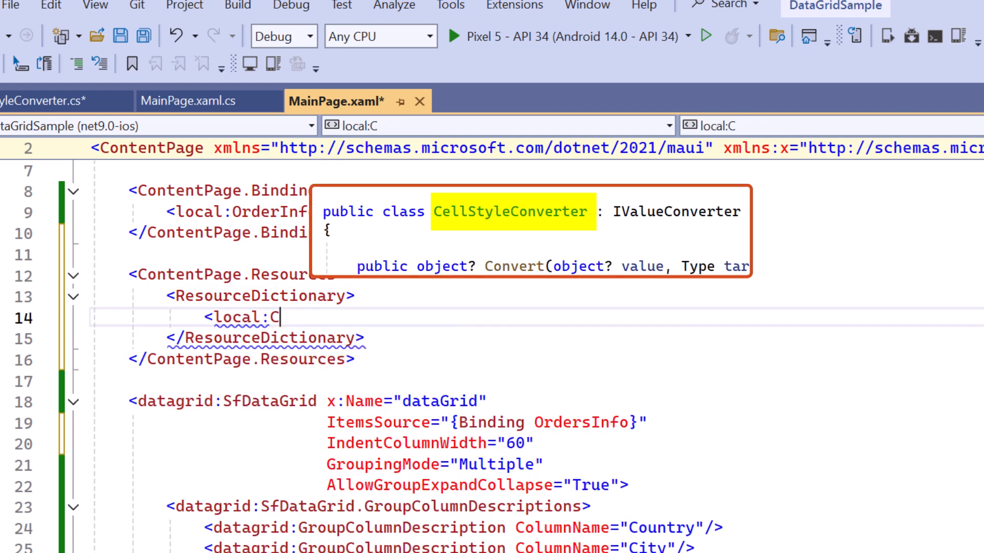
text(CellStyleConverter x:Key="cellStyleConverter")
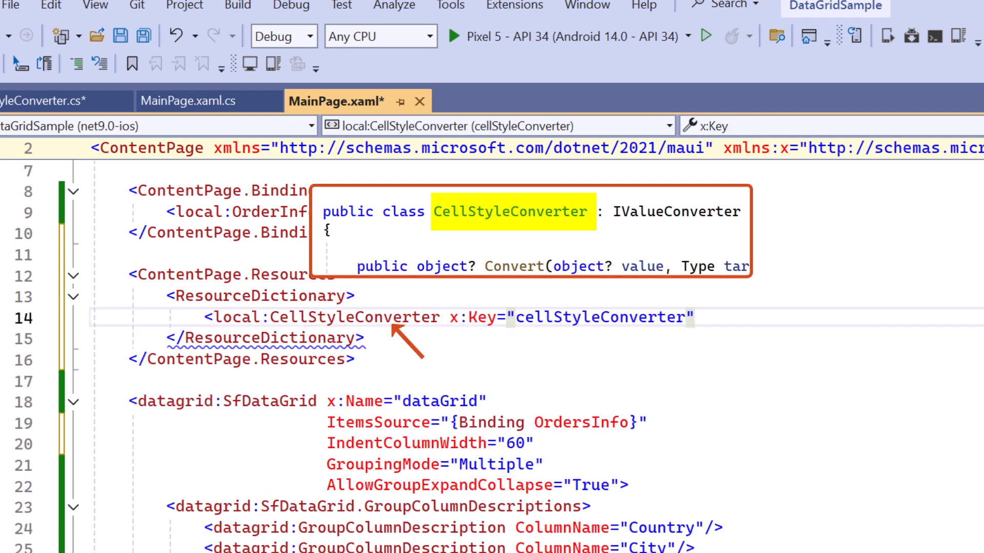
text(<)
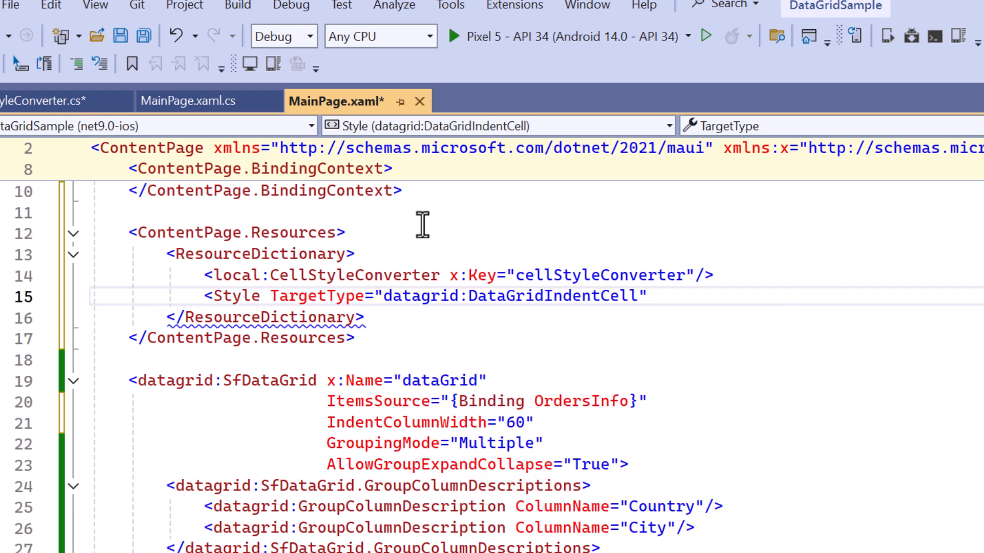
Add a DataGridIndentCell style whose Background Setter binds RelativeSource Self through cellStyleConverter
text(<)
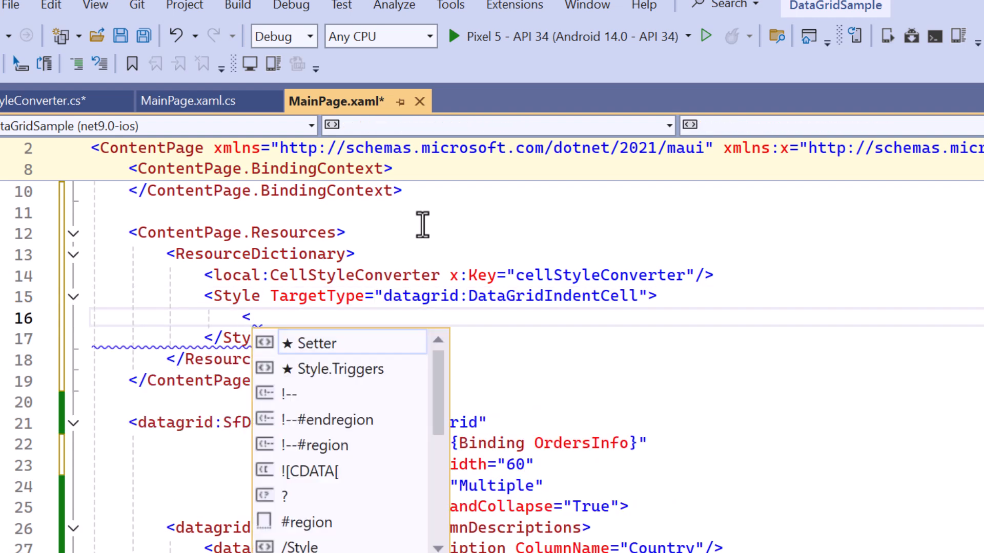
text(Setter Property="B)
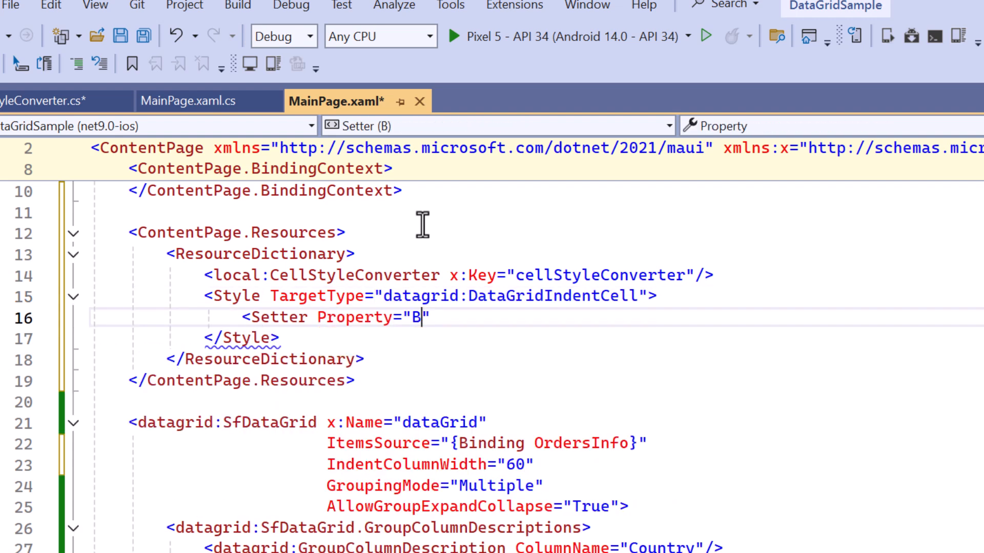
text(ackground")
text(Value="{Binding)
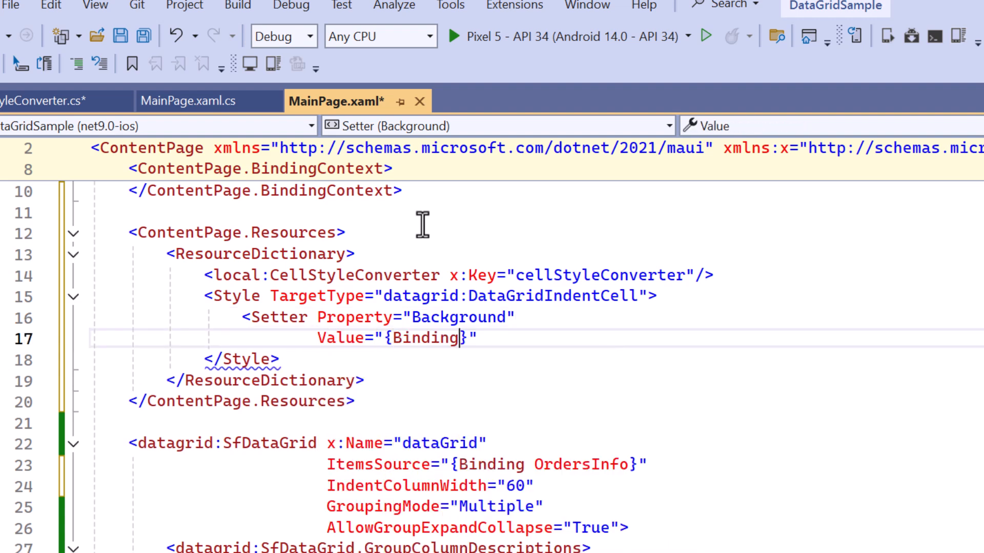
text(Source={RelativeSource Mode=)
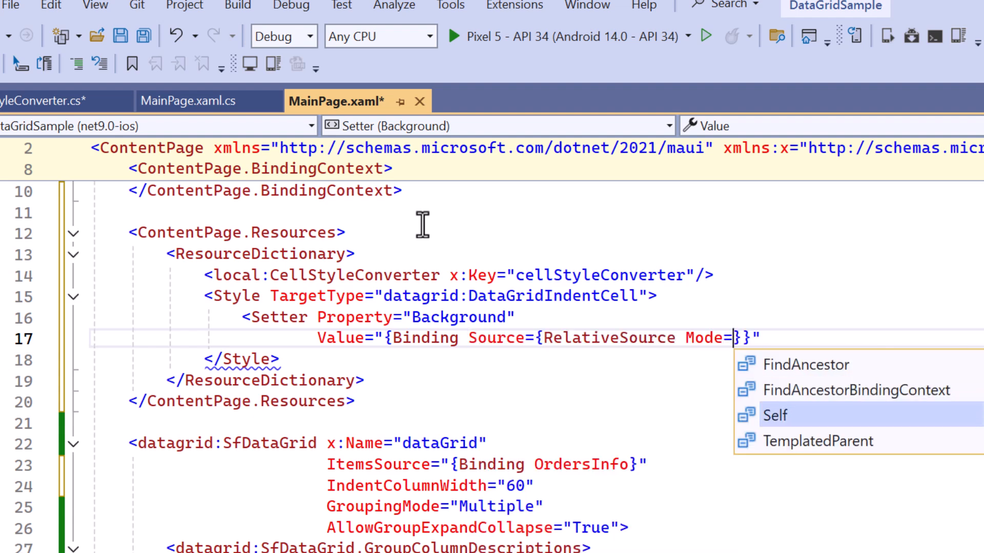
click(774, 415)
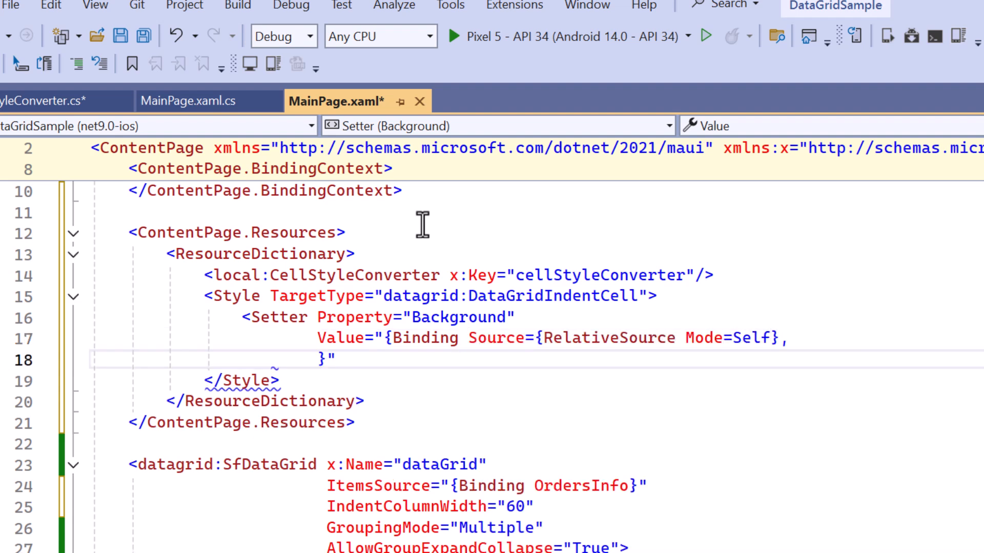
text(Converter={StaticResource Key=cellStyleConverter)
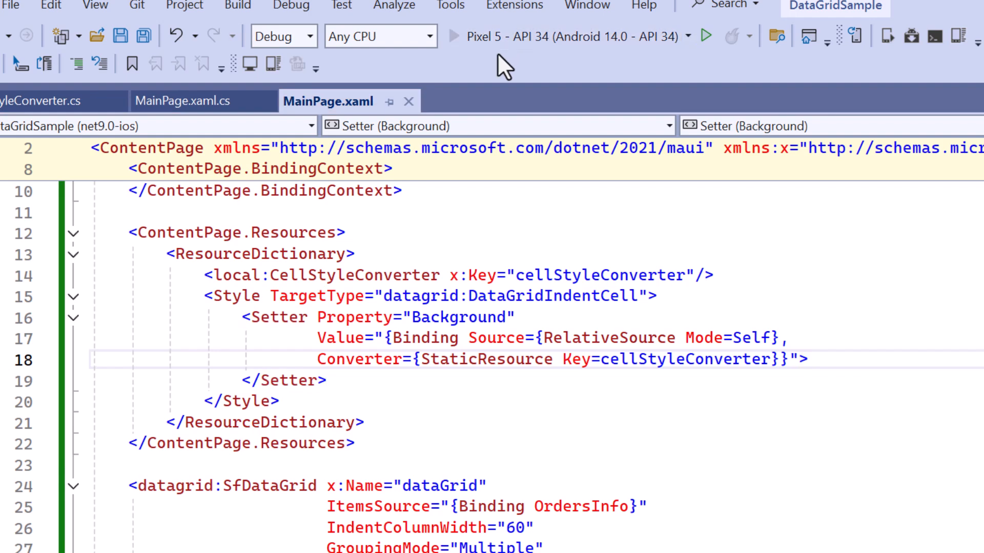
click(705, 36)
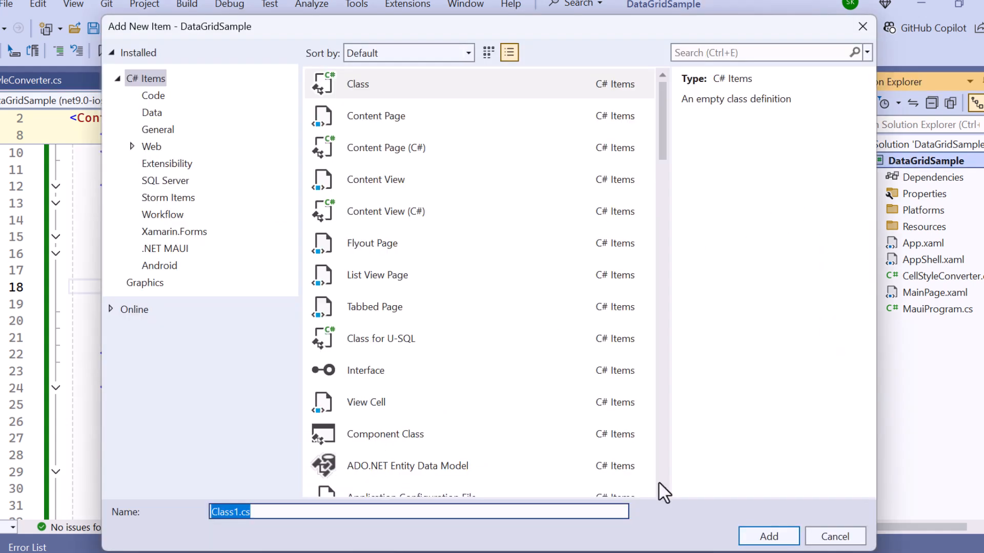
Declare GroupConverter implementing IValueConverter with Convert returning "<=250" for Freight up to 250
click(767, 536)
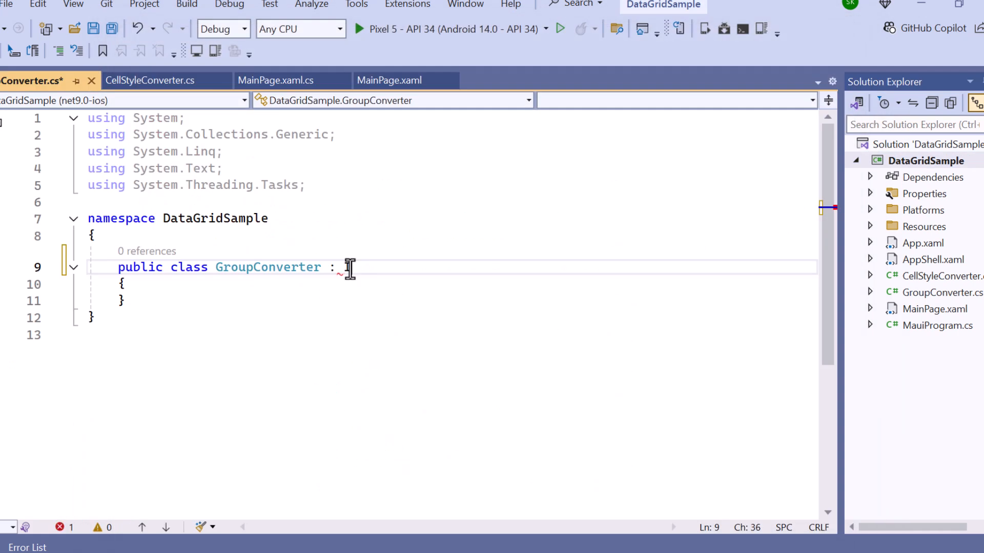
text(IValueConverter)
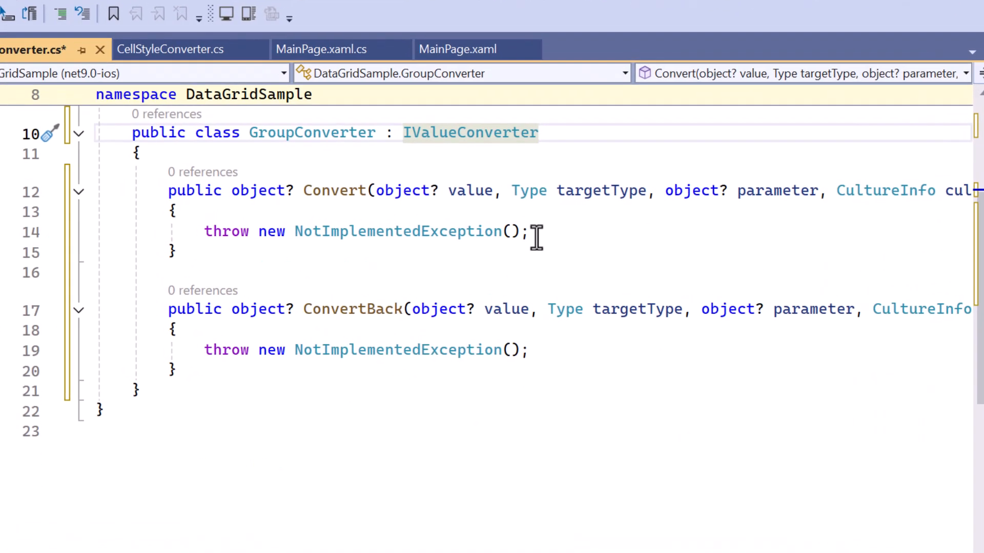
text(va)
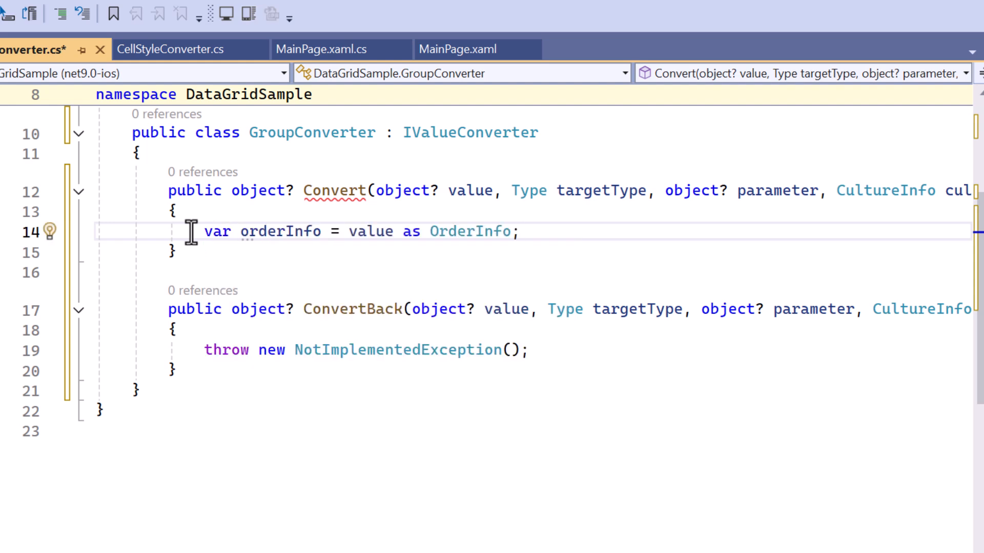
text(if (orderInfo != null) {)
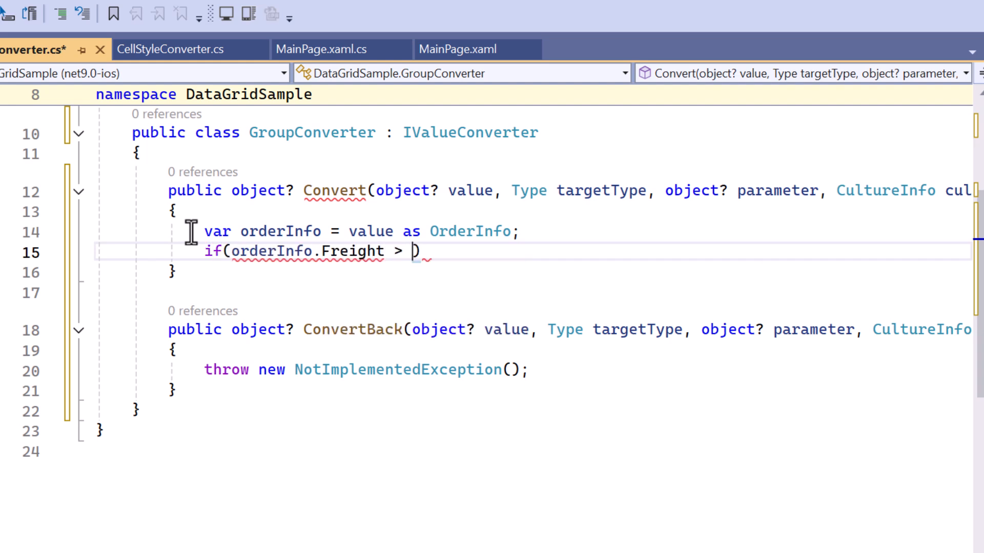
text(0 && orderInfo.Freight <= 250)
text(return)
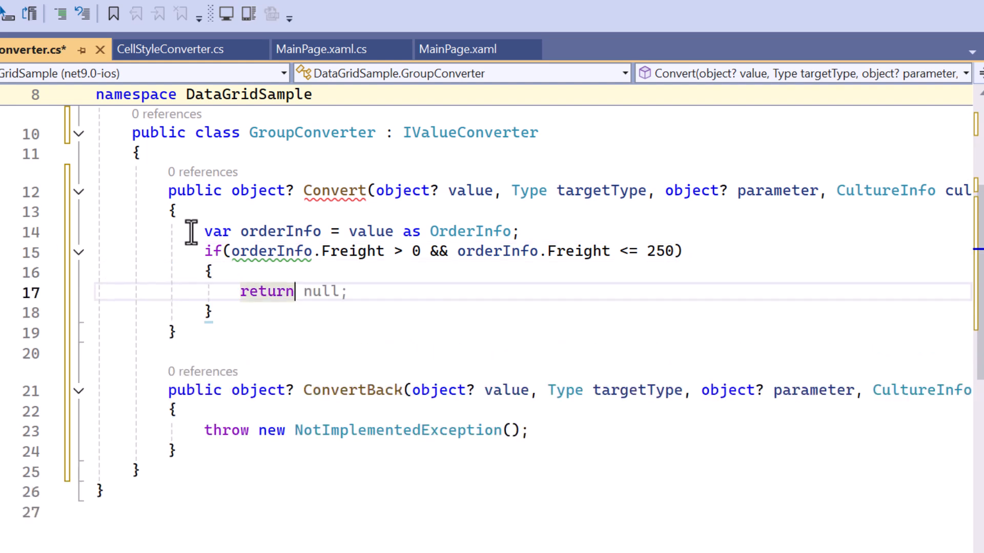
text("<=")
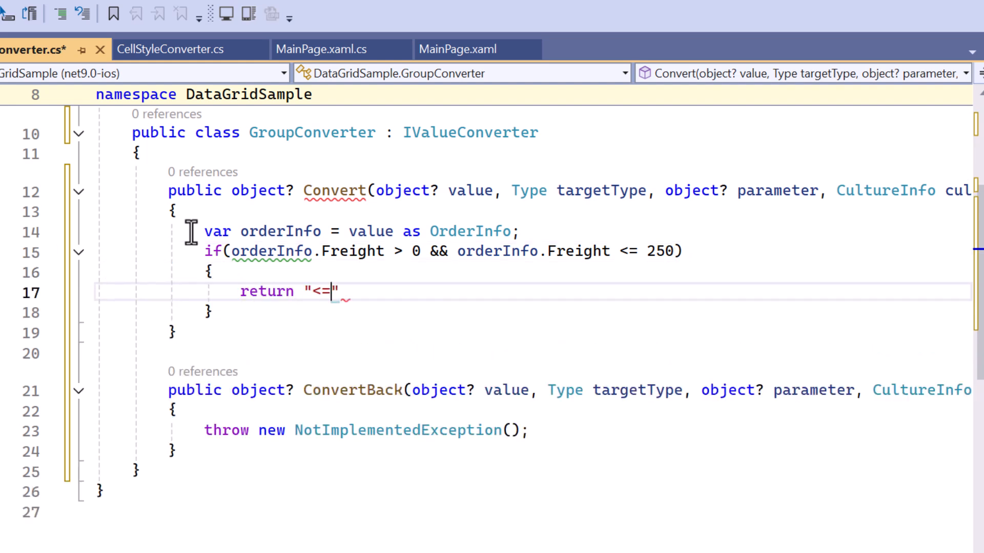
text(250";)
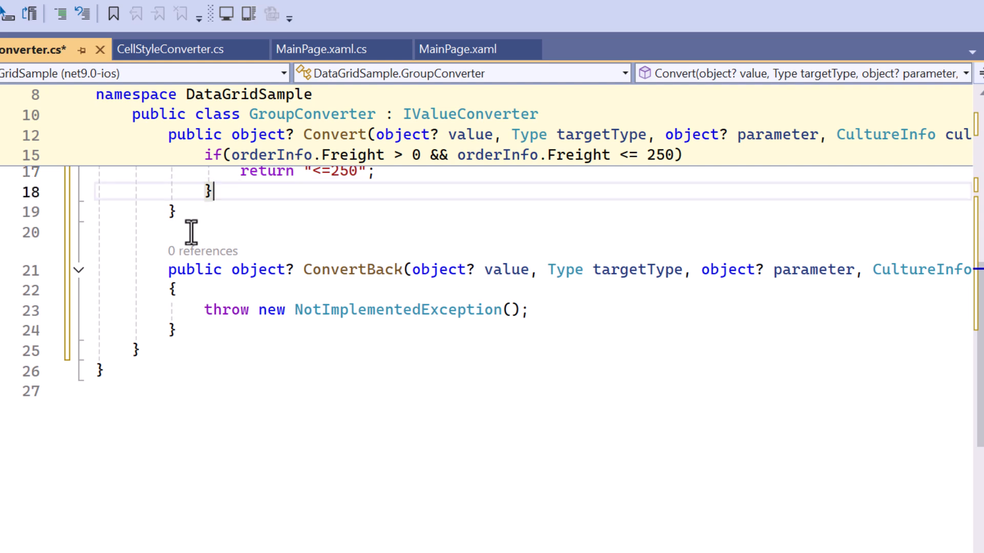
Add the remaining Freight range branches above 250 up to >1000, and make ConvertBack return null
text(else if(orderInfo.Freight > 250))
text(return ">1000)
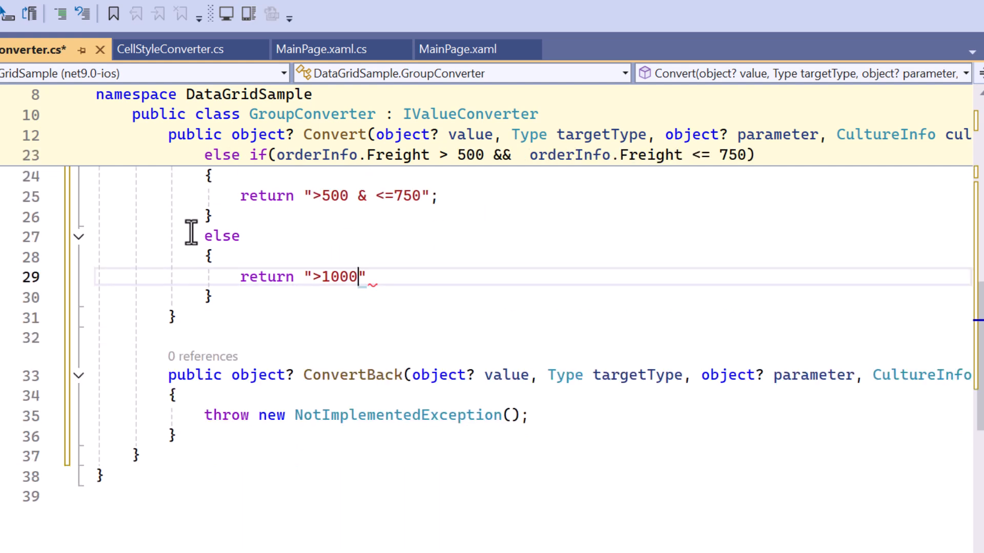
text(;)
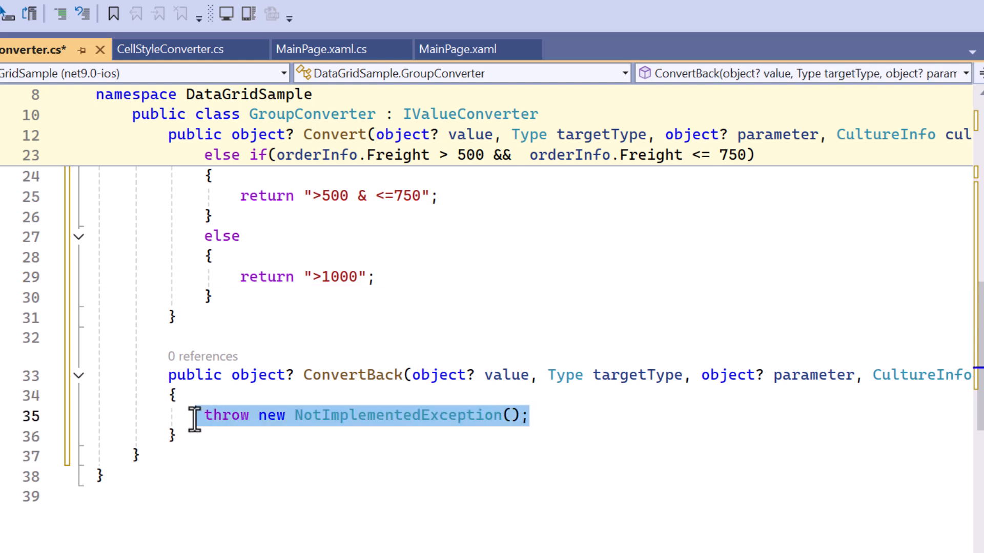
text(return null;)
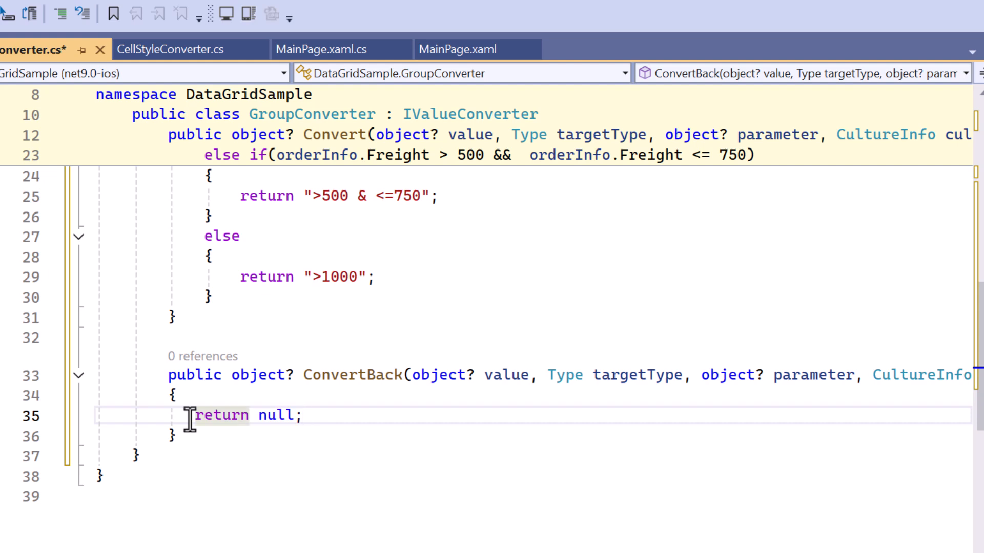
Register a local:GroupConverter resource keyed groupConverter in MainPage.xaml
click(457, 50)
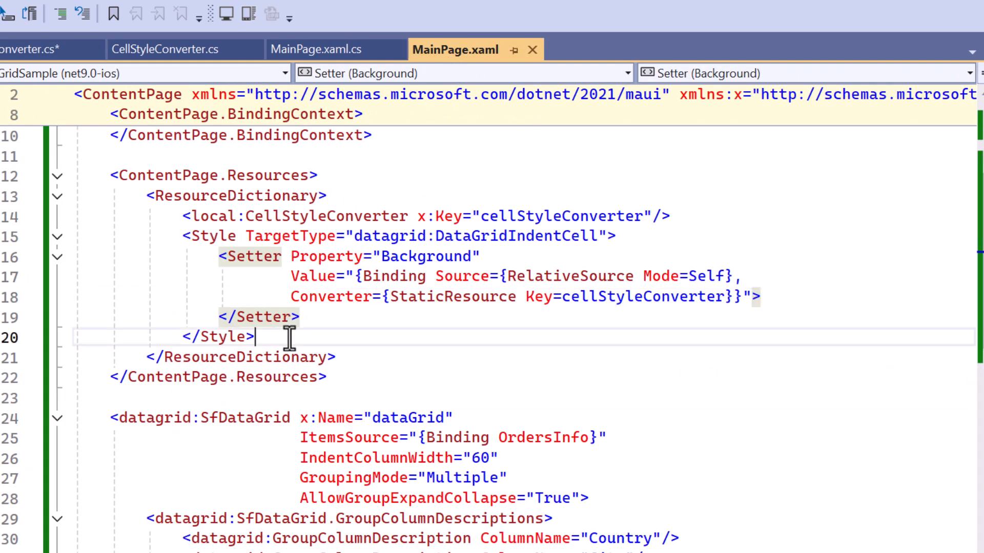
text(<l)
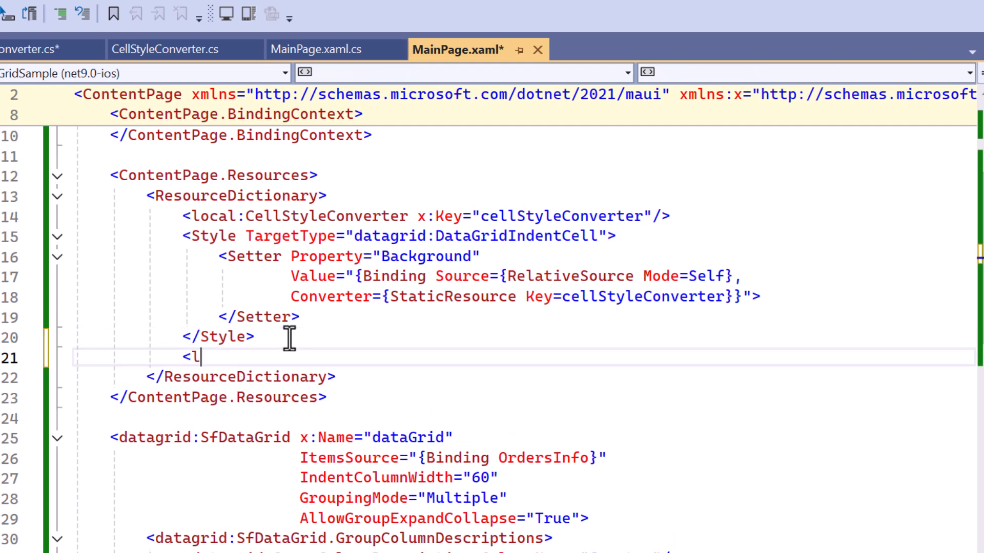
text(ocal:GroupConverter x:Key="groupConverter)
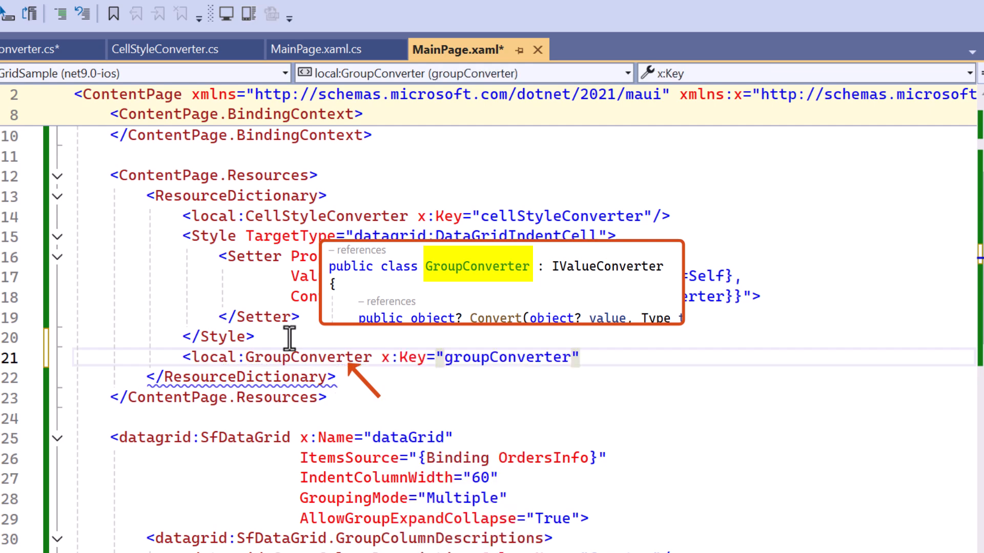
text(/>)
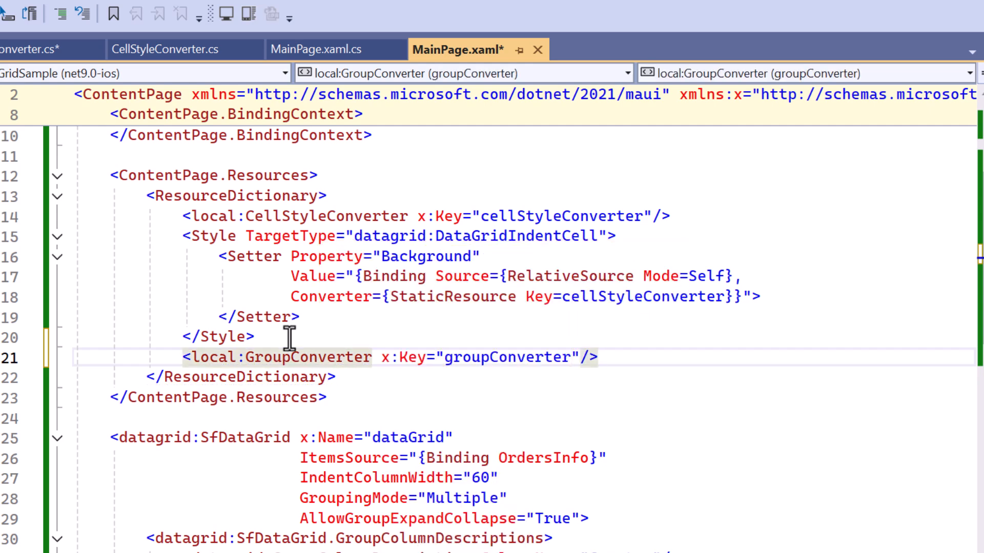
Group only by Freight through StaticResource groupConverter, remove the City description, save and run
scroll(down, 3)
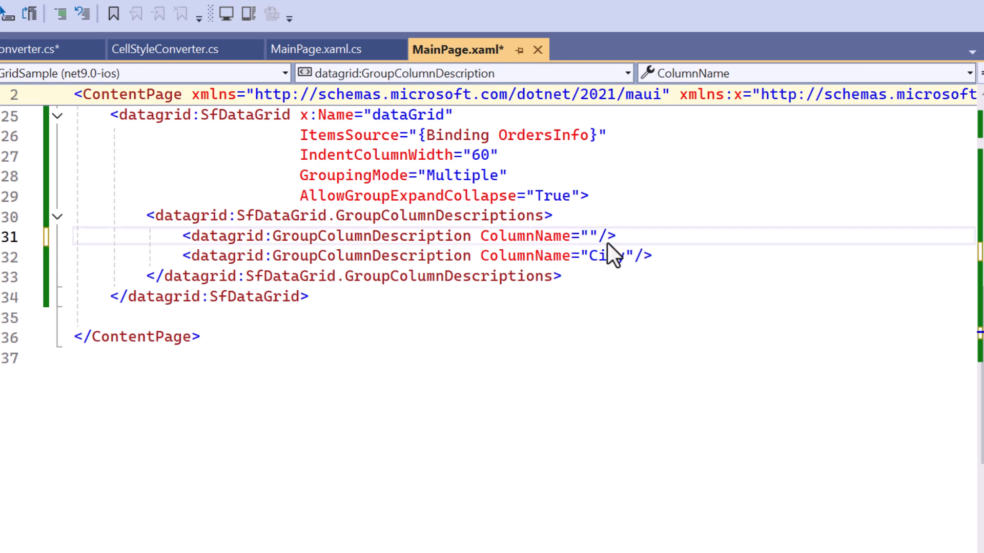
text(Freight)
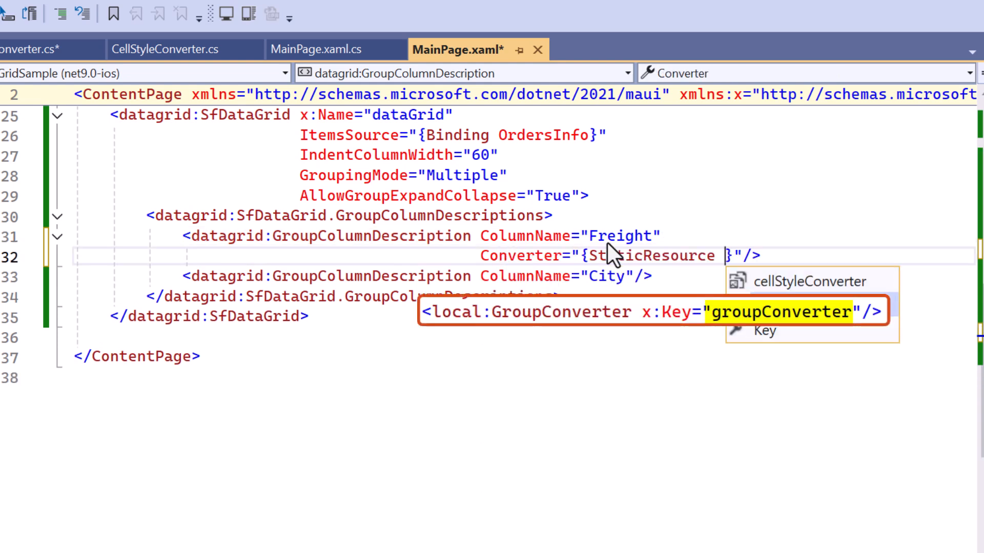
text(groupConverter)
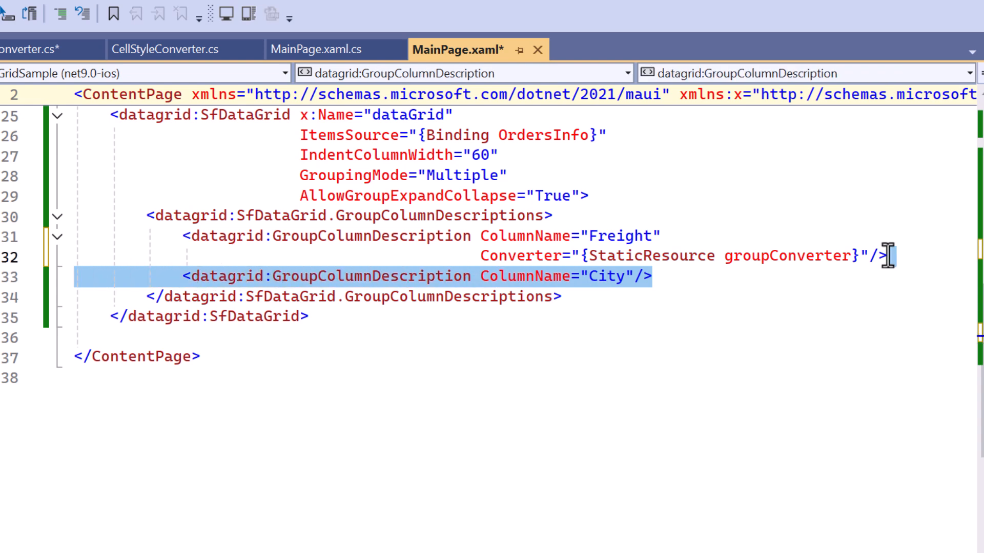
key(Delete)
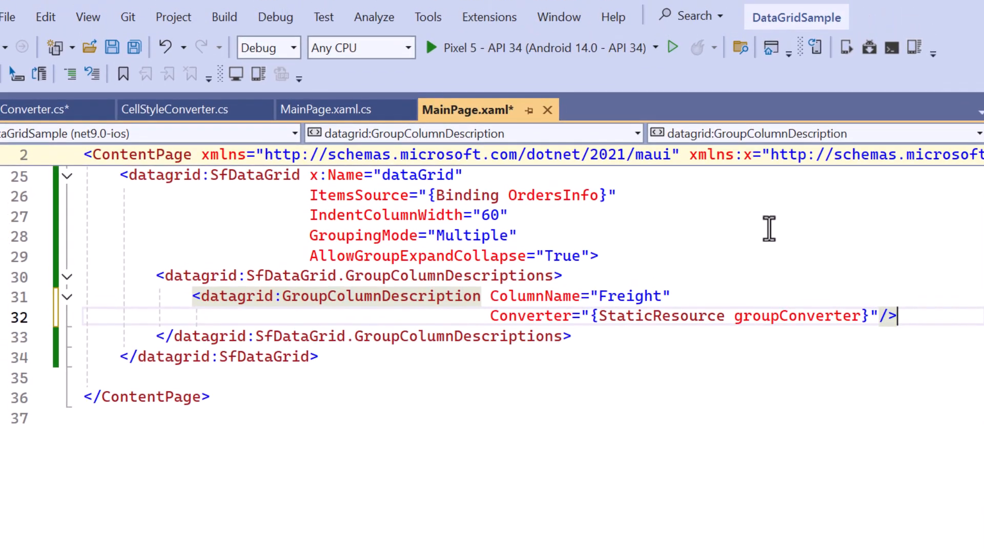
key(ctrl+s)
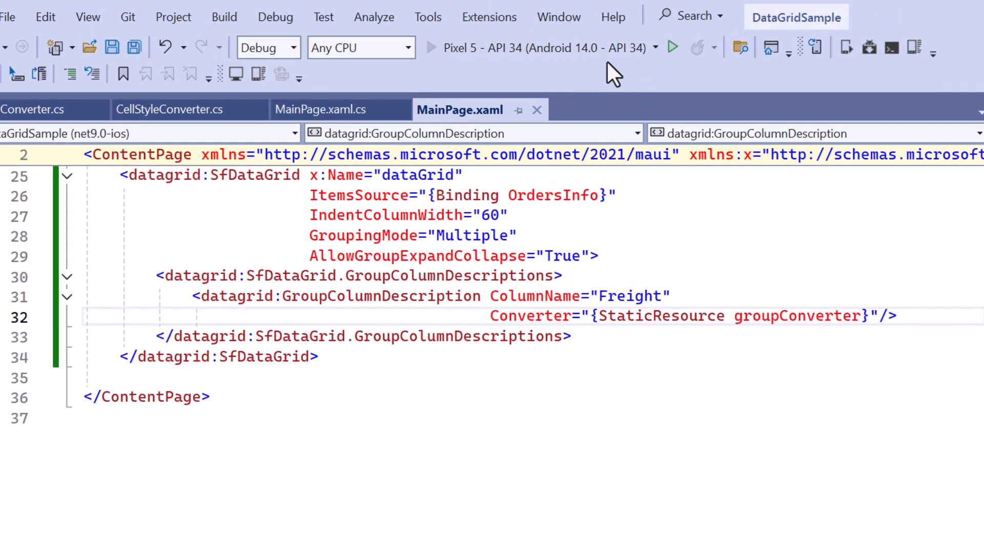
click(672, 47)
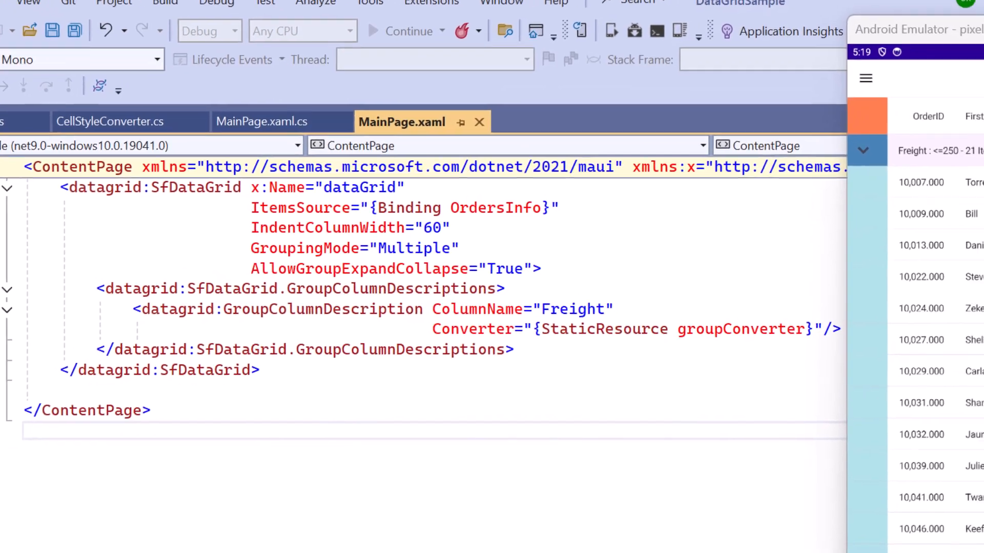